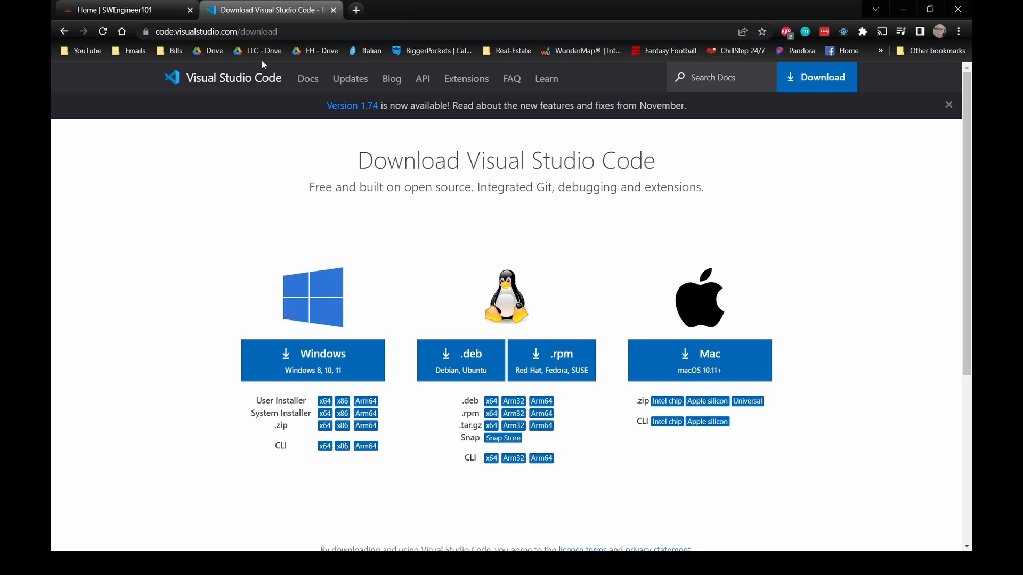
mouse_move(311, 360)
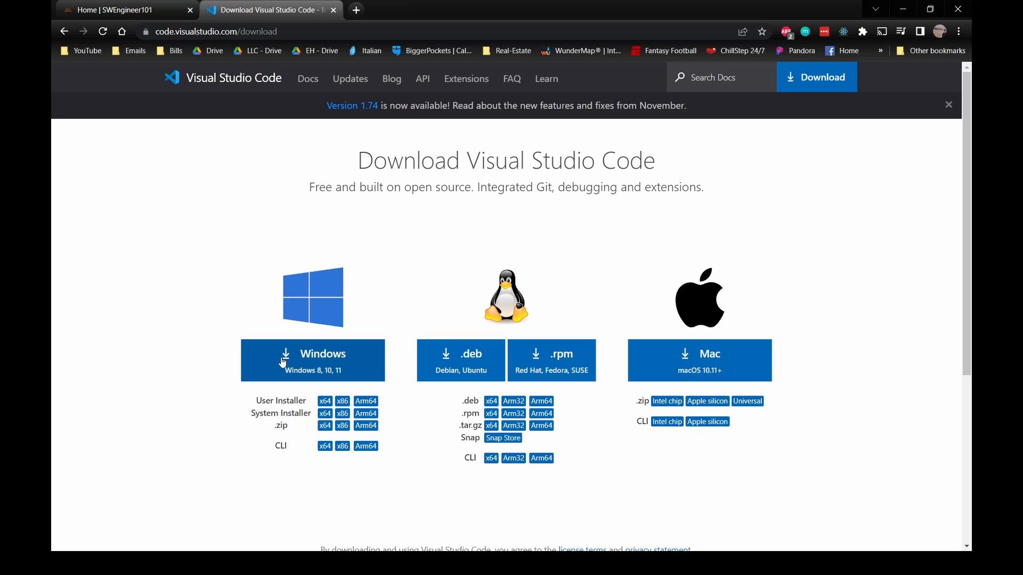
Step: Download the Windows build of Visual Studio Code in Chrome and launch its installer
click(311, 360)
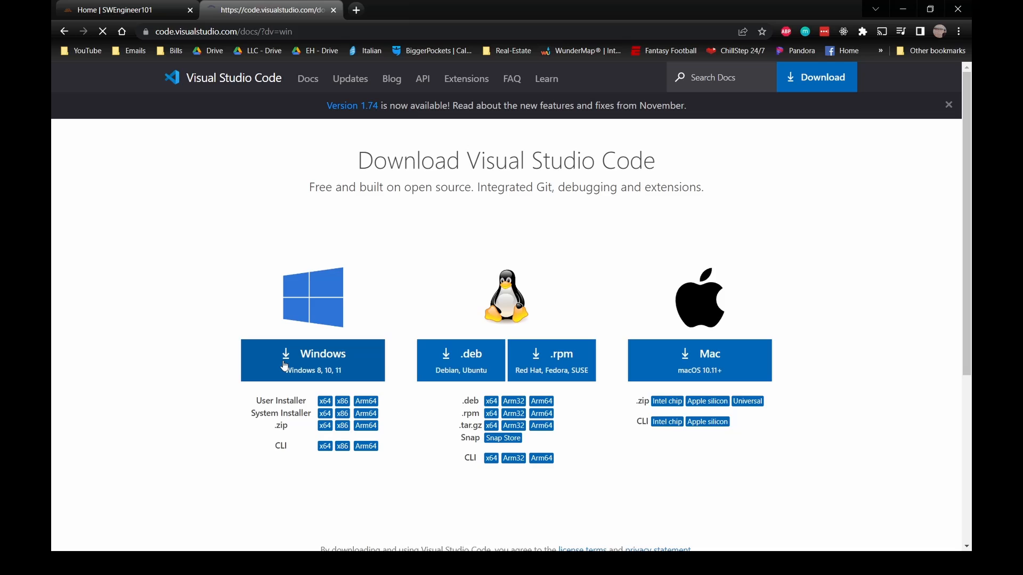
click(312, 360)
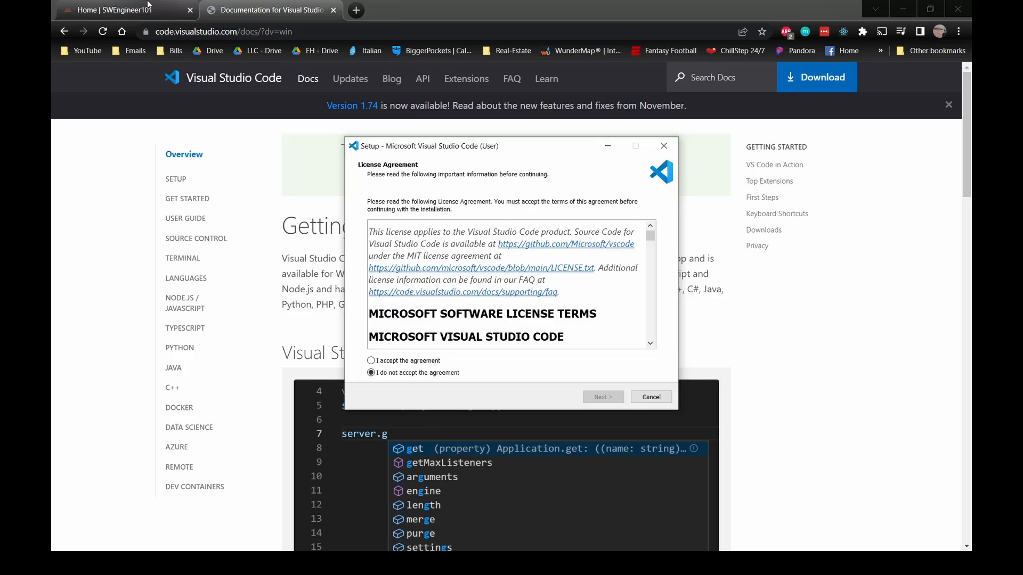
Step: Accept the license and install VS Code with default location, Start Menu folder and tasks
click(124, 10)
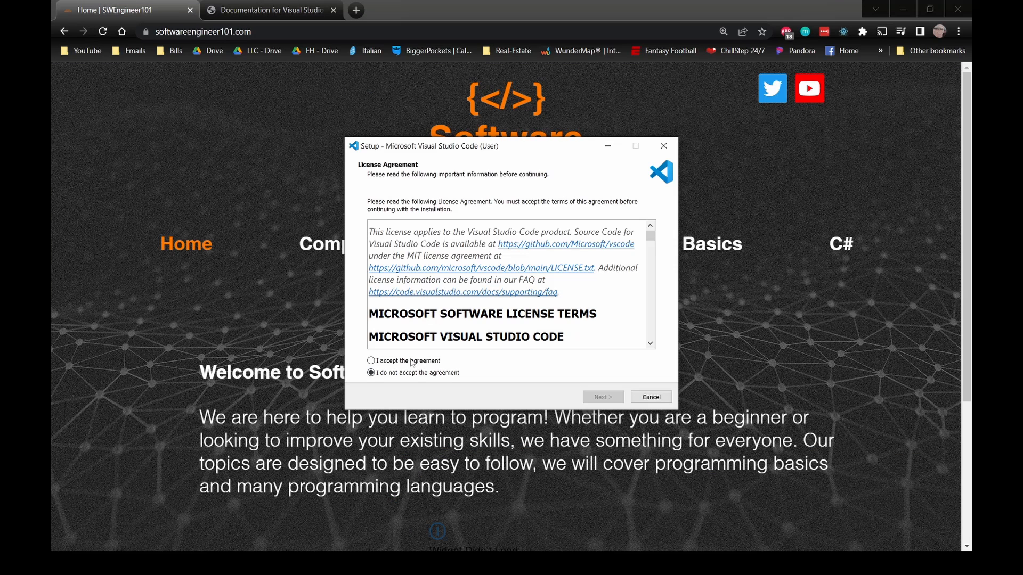
click(372, 360)
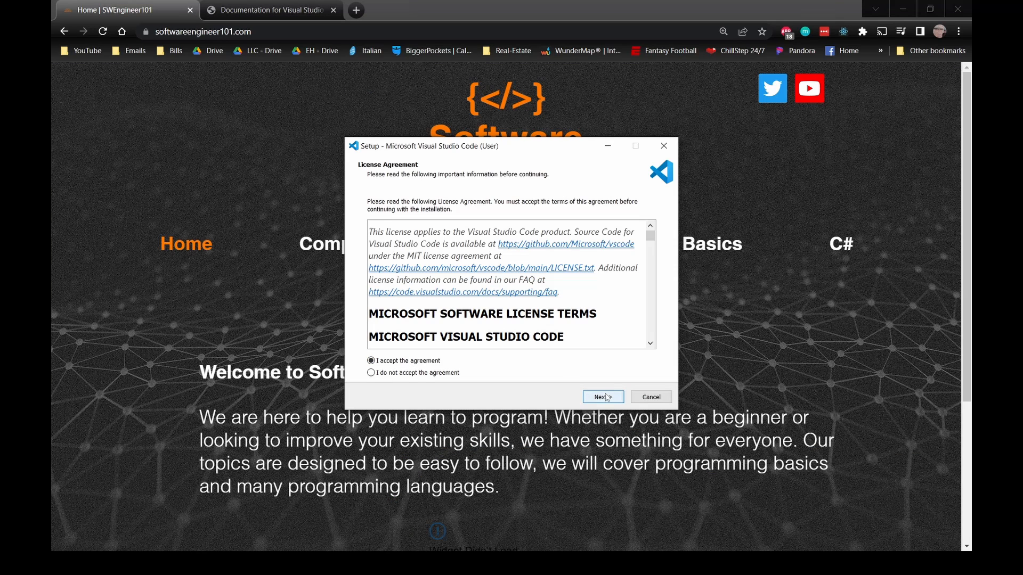
click(601, 396)
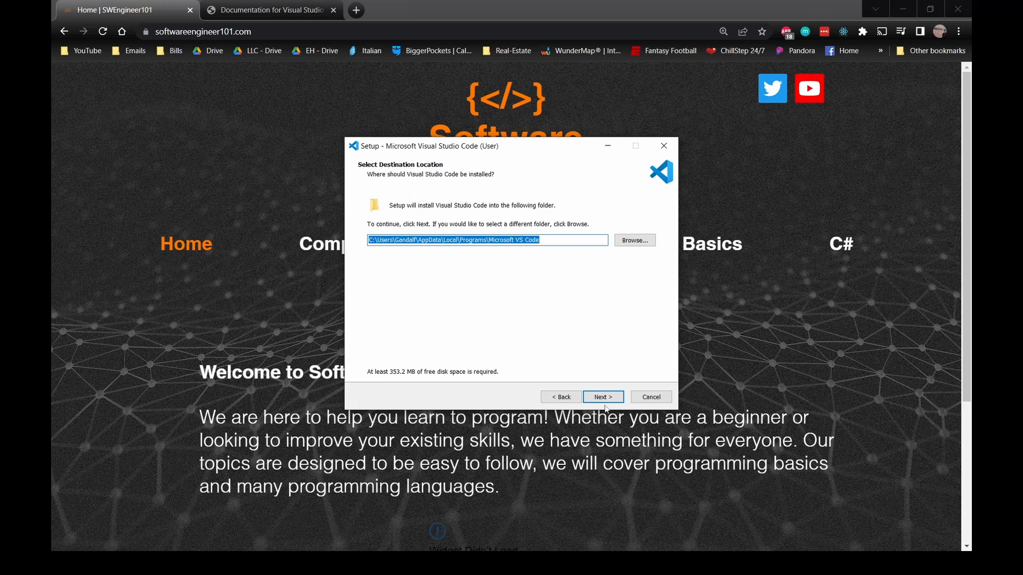
click(602, 396)
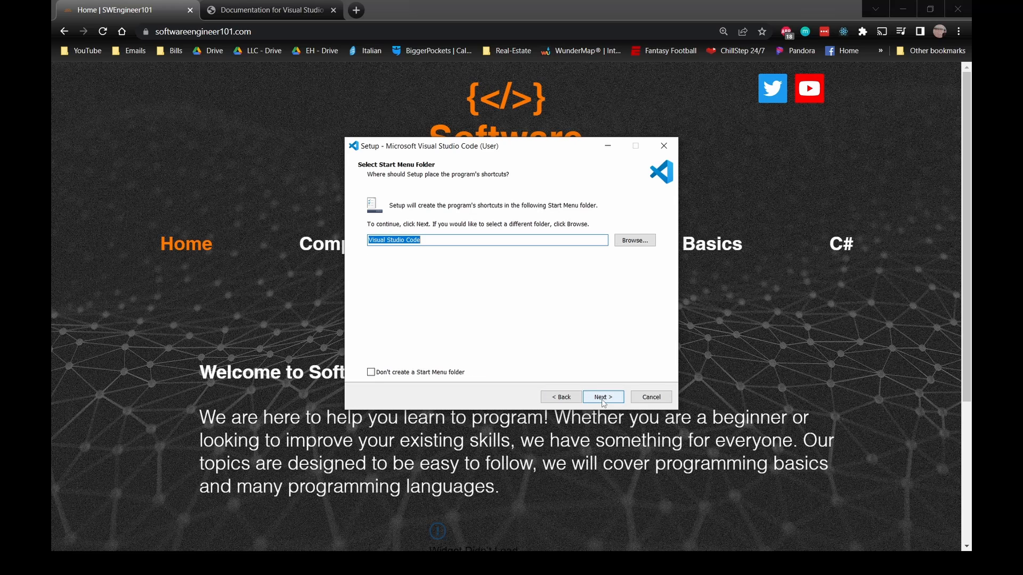
click(601, 396)
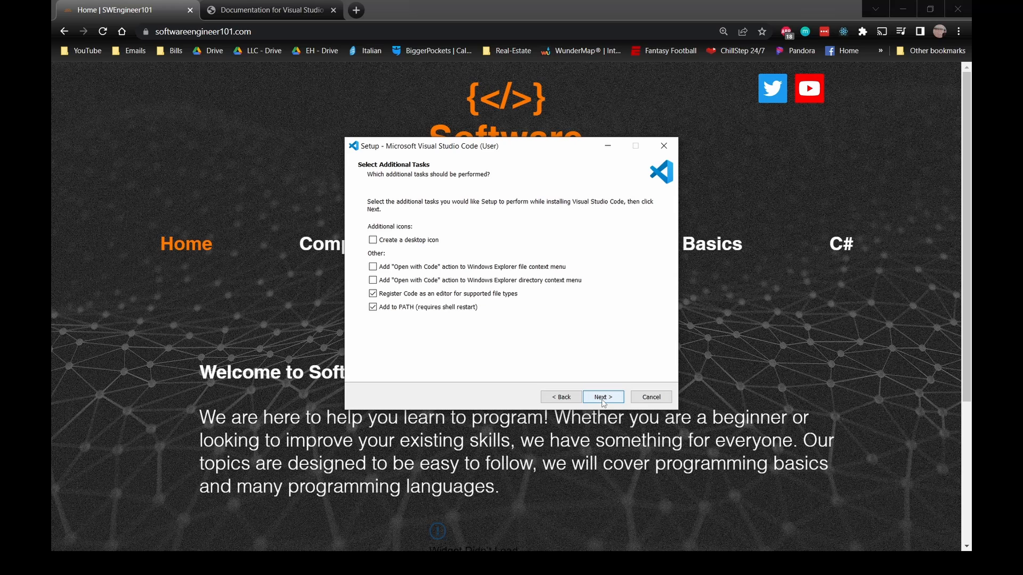
click(601, 398)
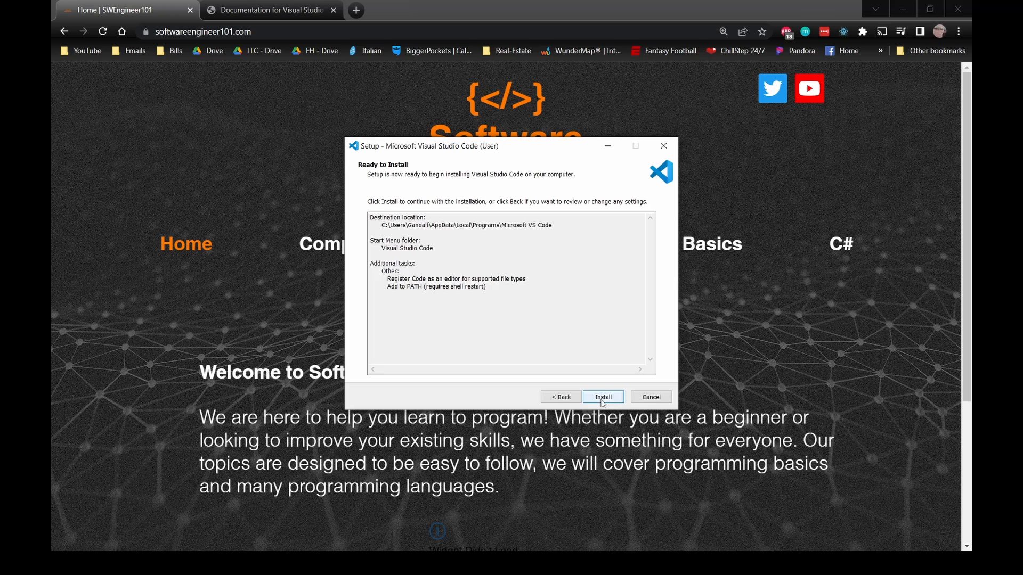
click(602, 396)
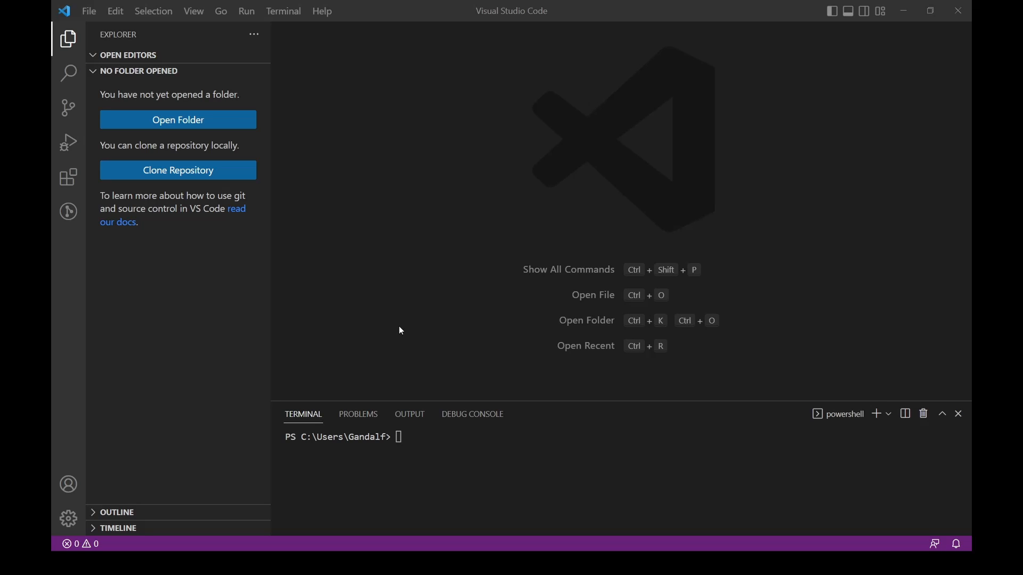
mouse_move(429, 282)
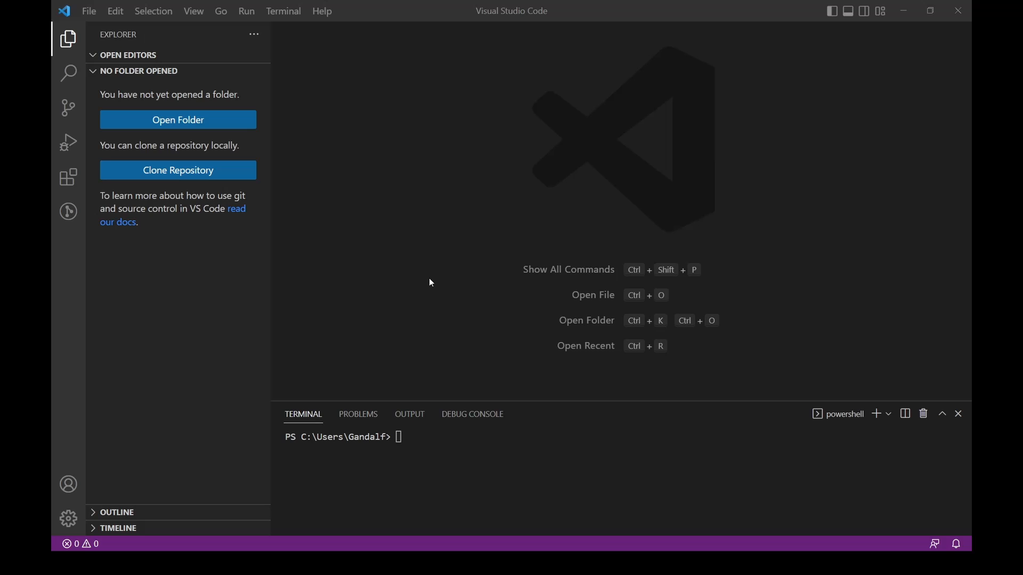
mouse_move(69, 39)
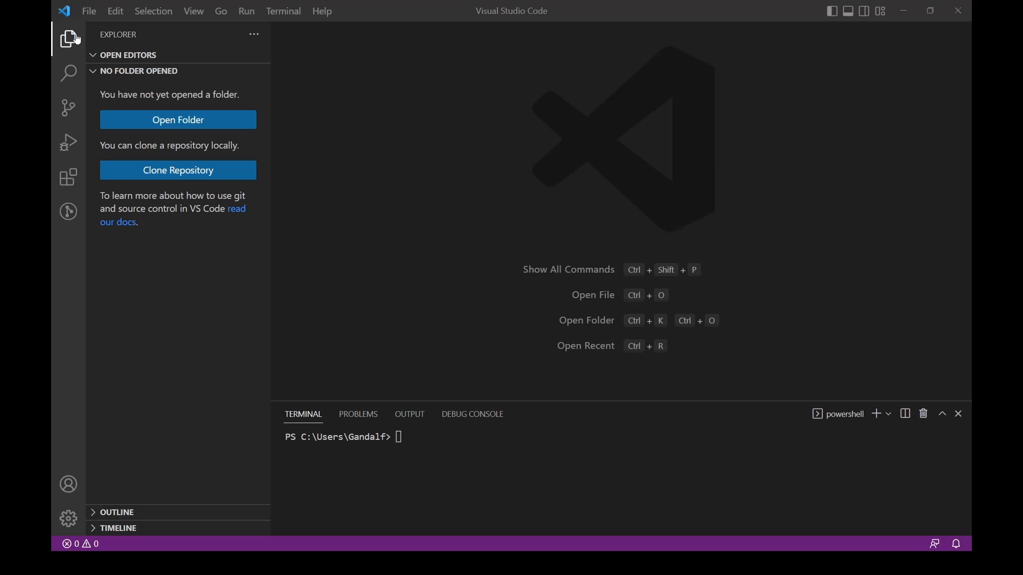
mouse_move(69, 38)
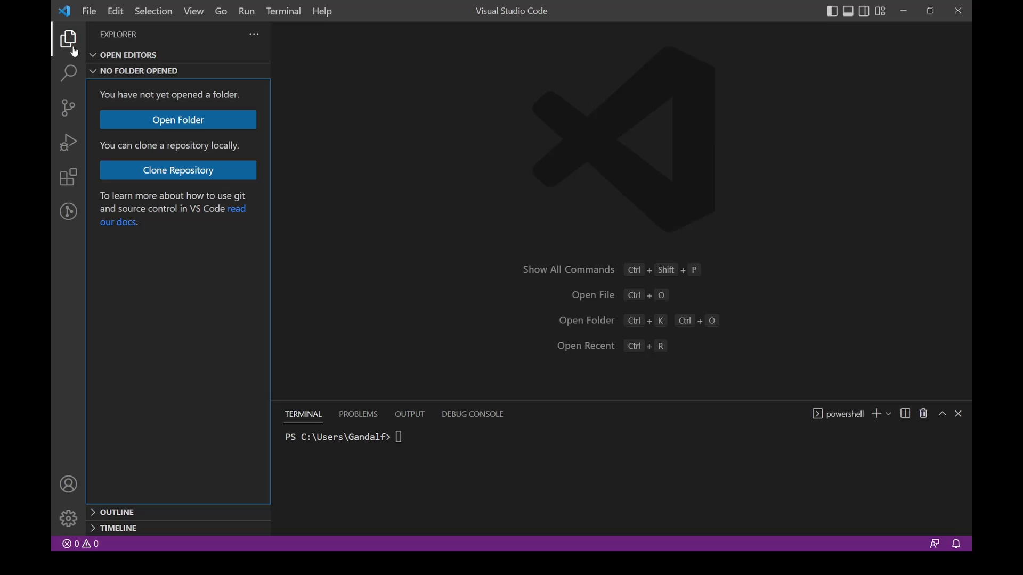
mouse_move(136, 334)
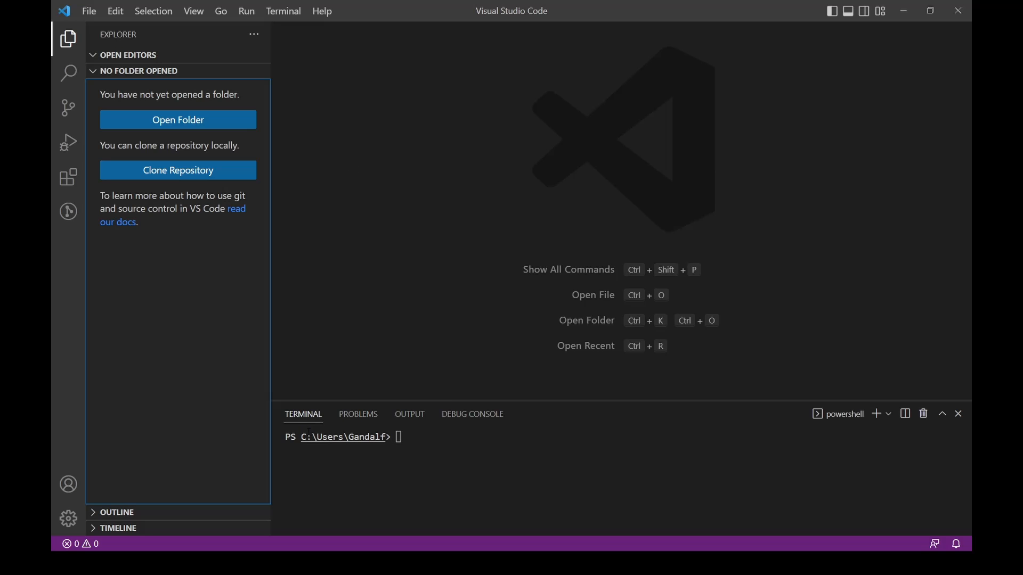
click(283, 11)
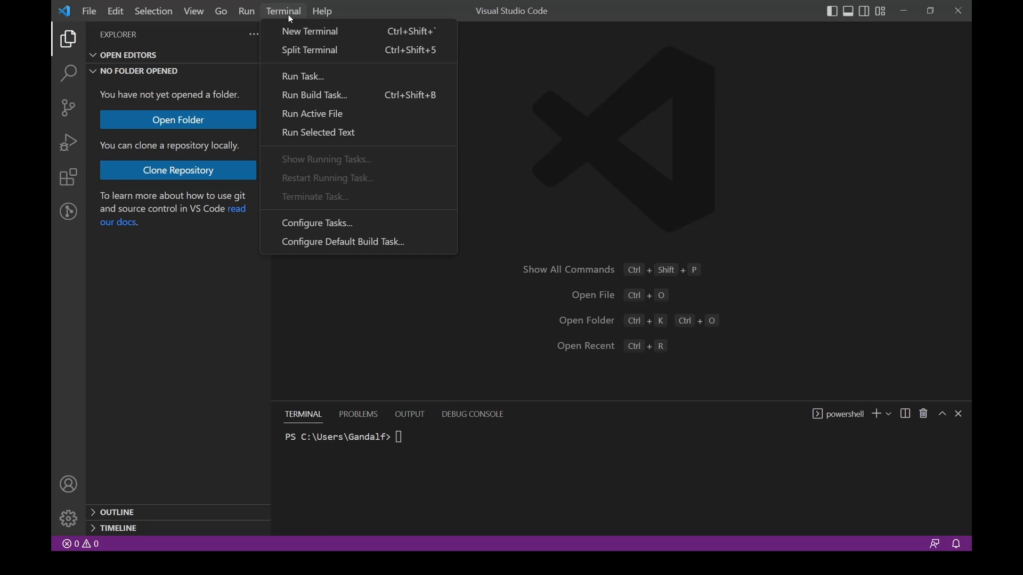
click(508, 329)
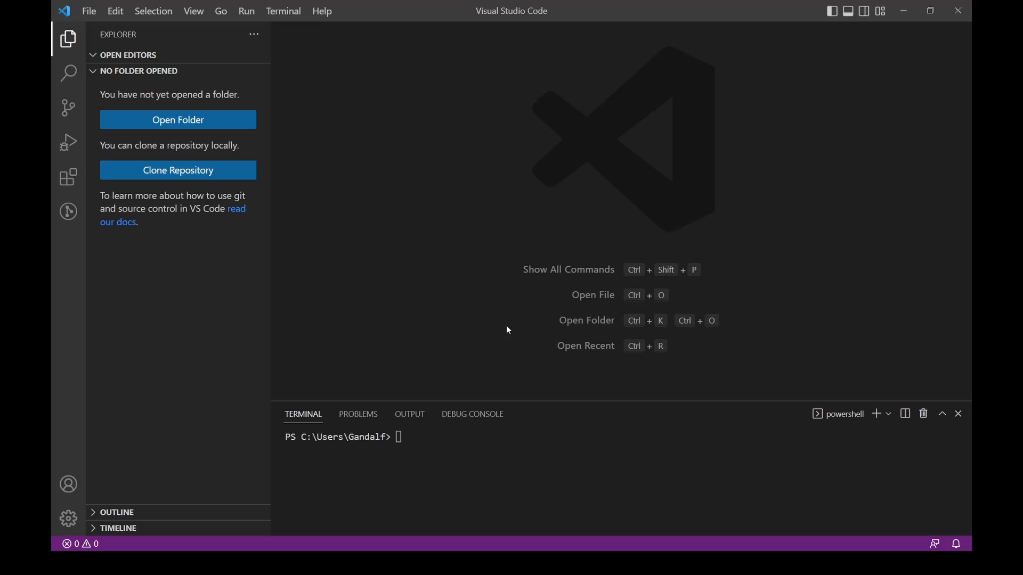
click(391, 437)
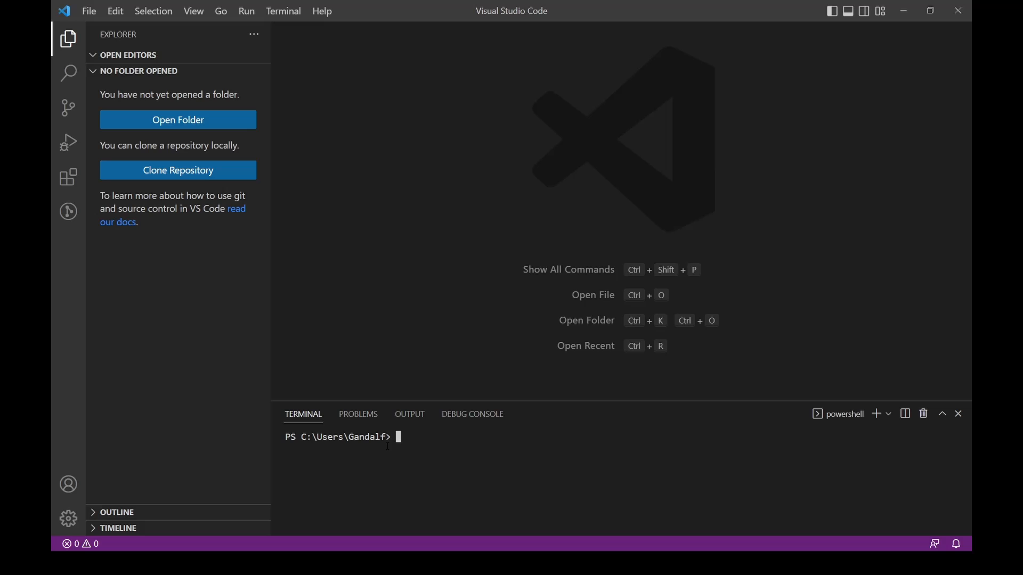
mouse_move(201, 127)
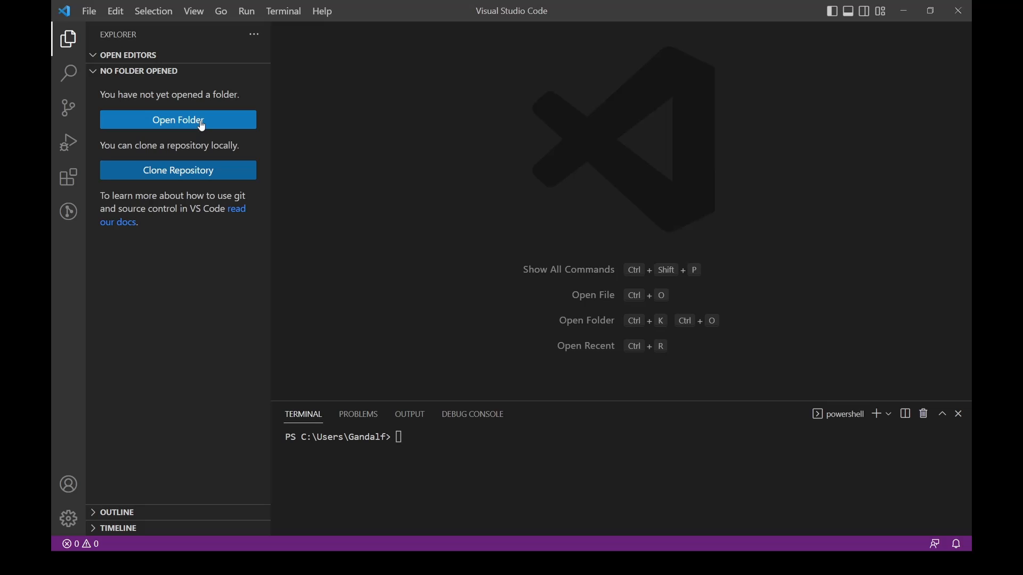
Step: Open the _SWE101_Code folder as the workspace and start a new terminal there
click(178, 120)
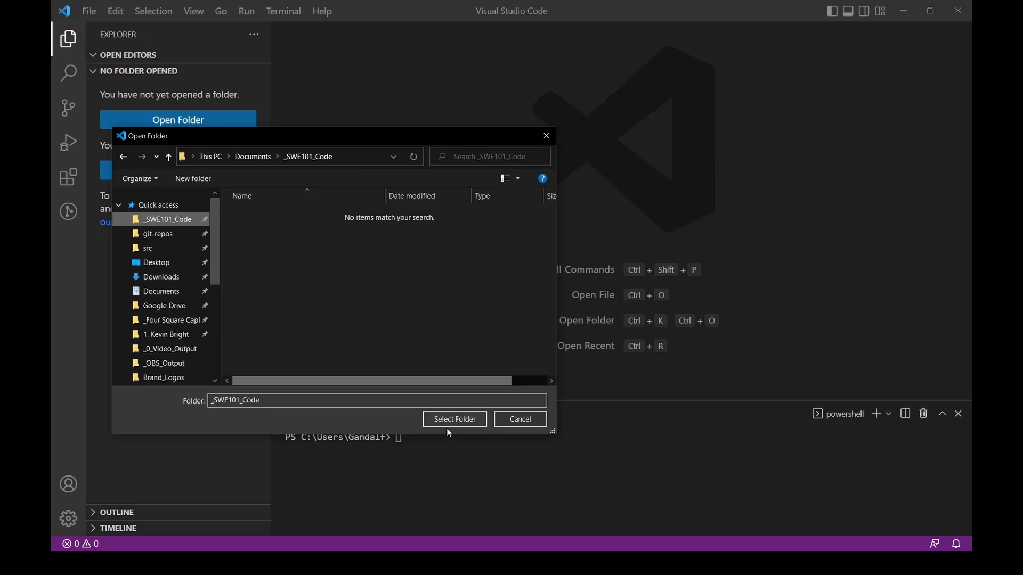
click(520, 418)
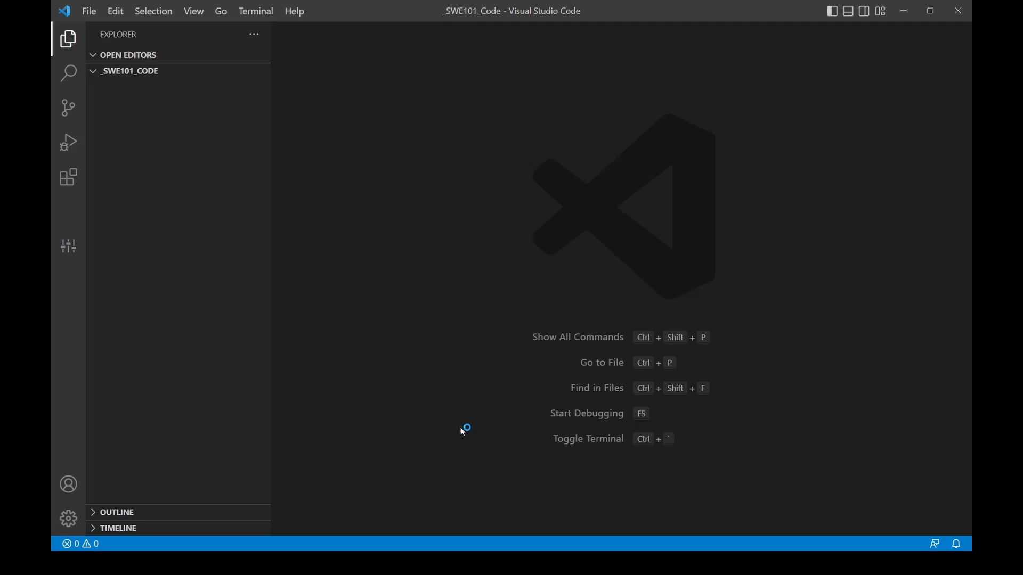
click(255, 12)
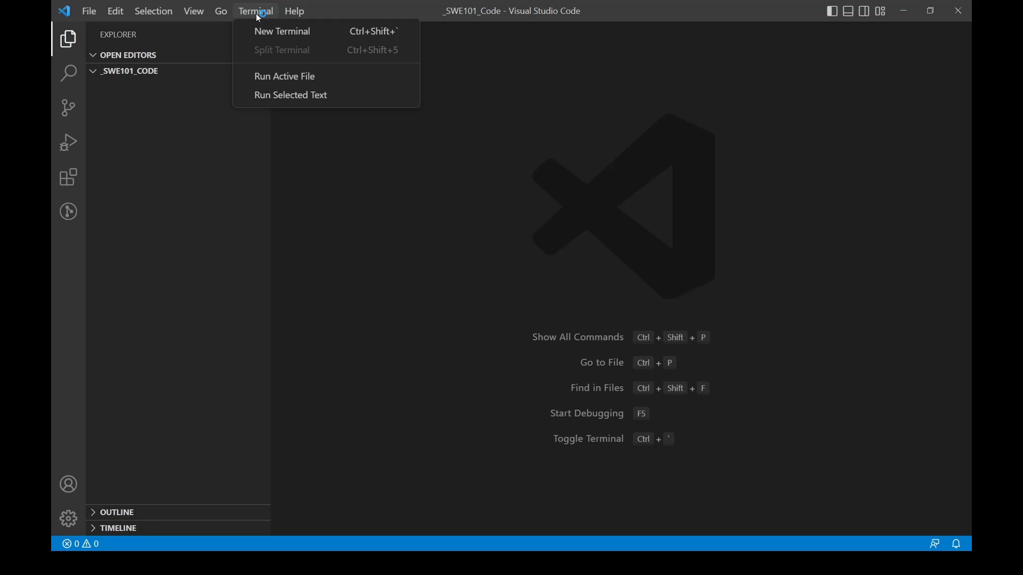
click(282, 31)
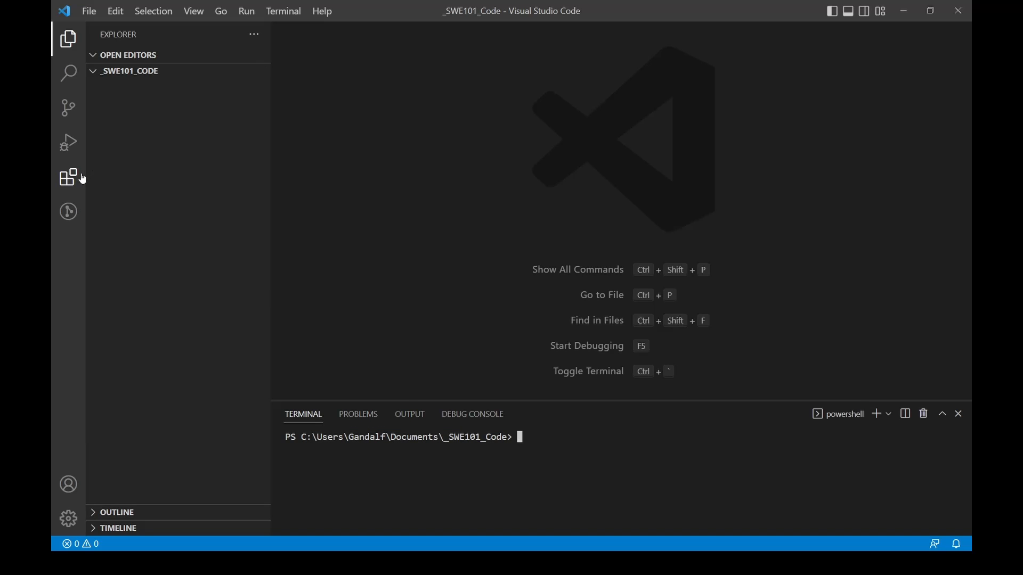
Step: Search the marketplace for C# and install Microsoft's C# extension v1.25.2
click(67, 178)
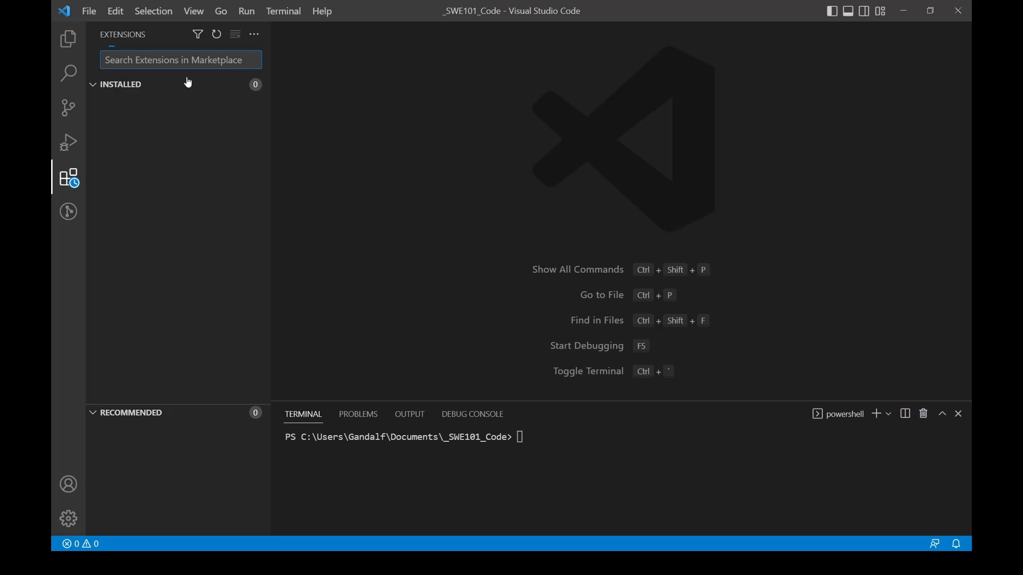
text(C#)
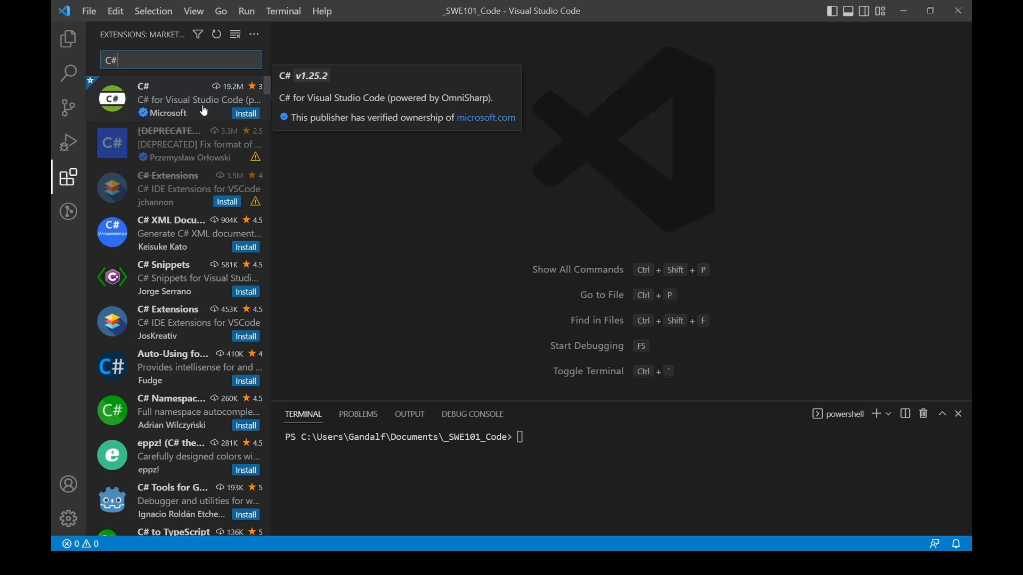
mouse_move(164, 103)
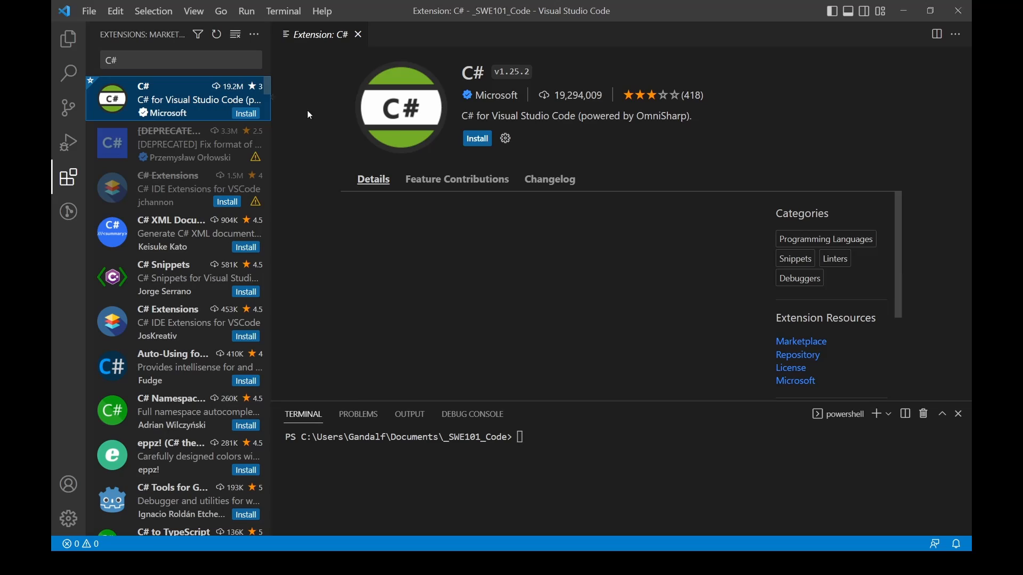
click(476, 137)
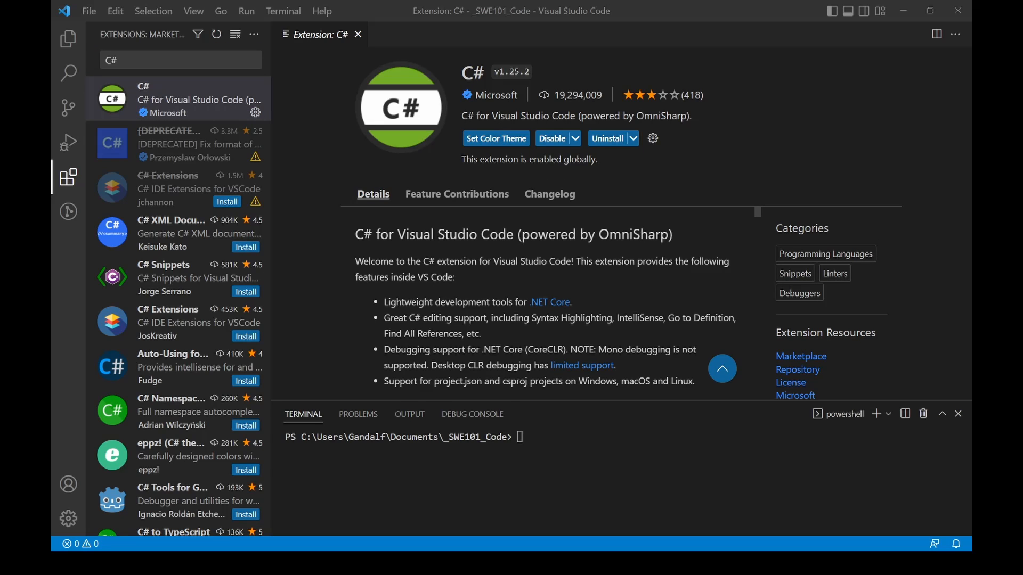
mouse_move(410, 128)
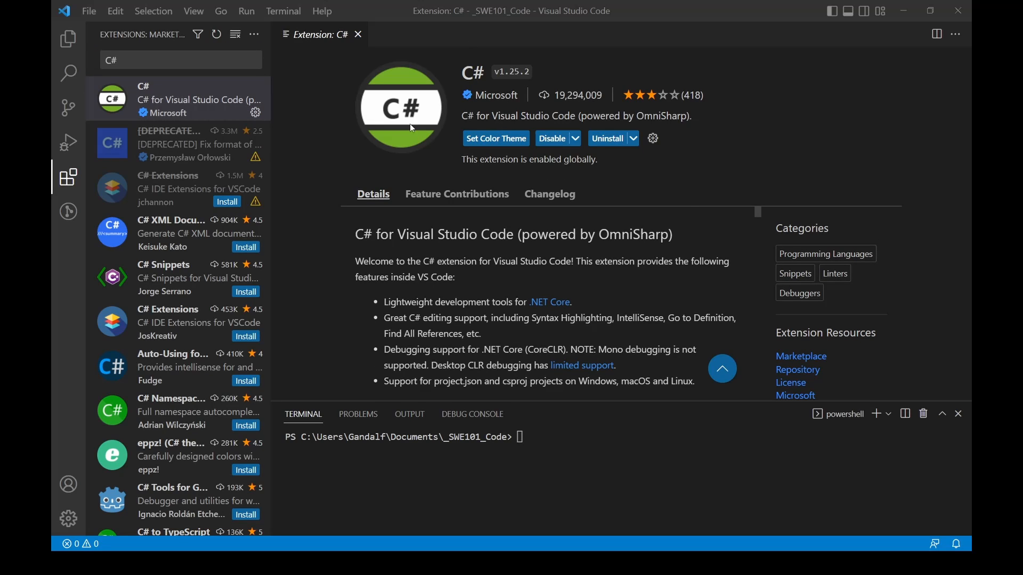
mouse_move(395, 152)
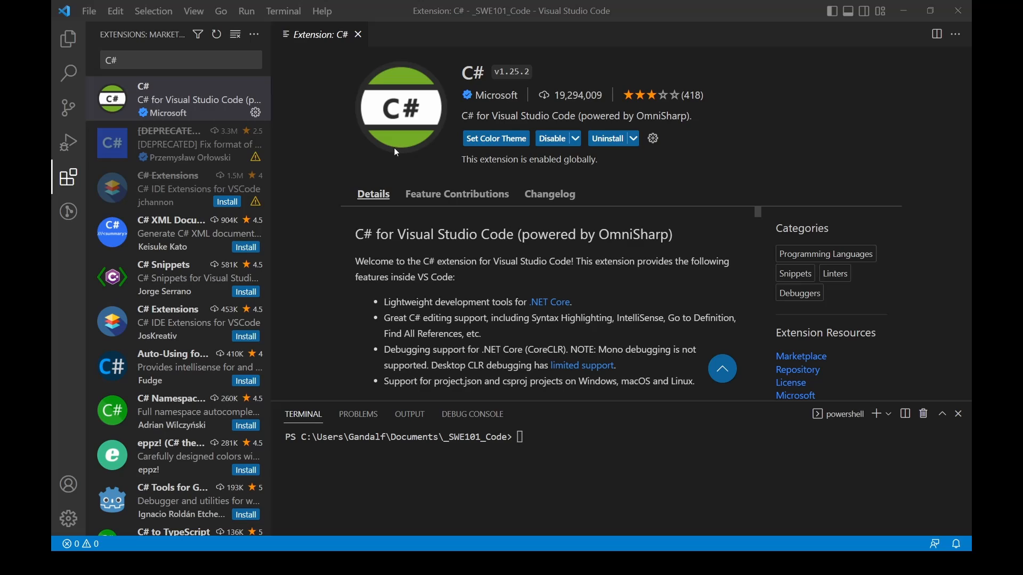
click(68, 38)
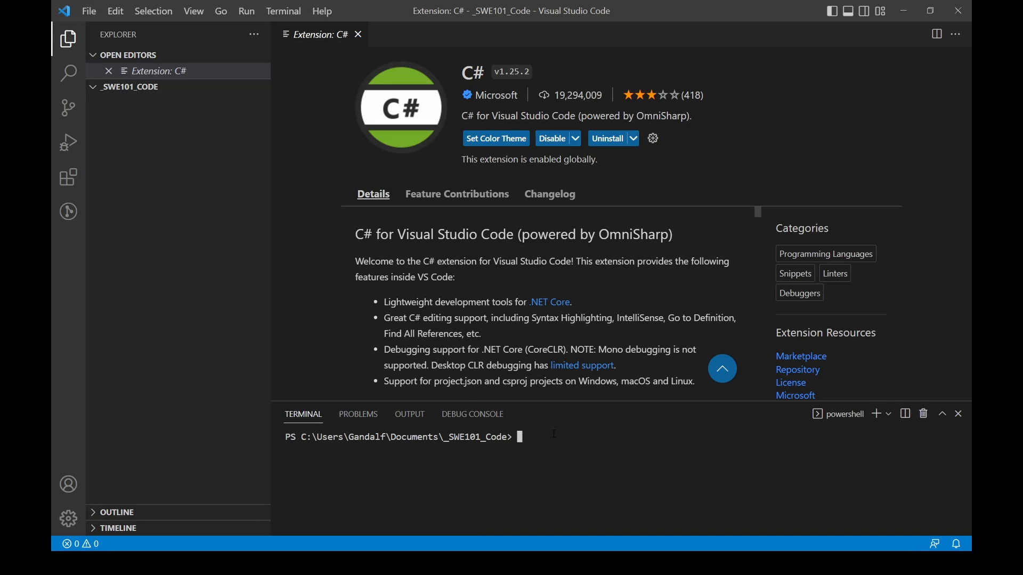
Step: Create a .NET 7 console project with 'dotnet new console --framework net7.0'
text(dotnet)
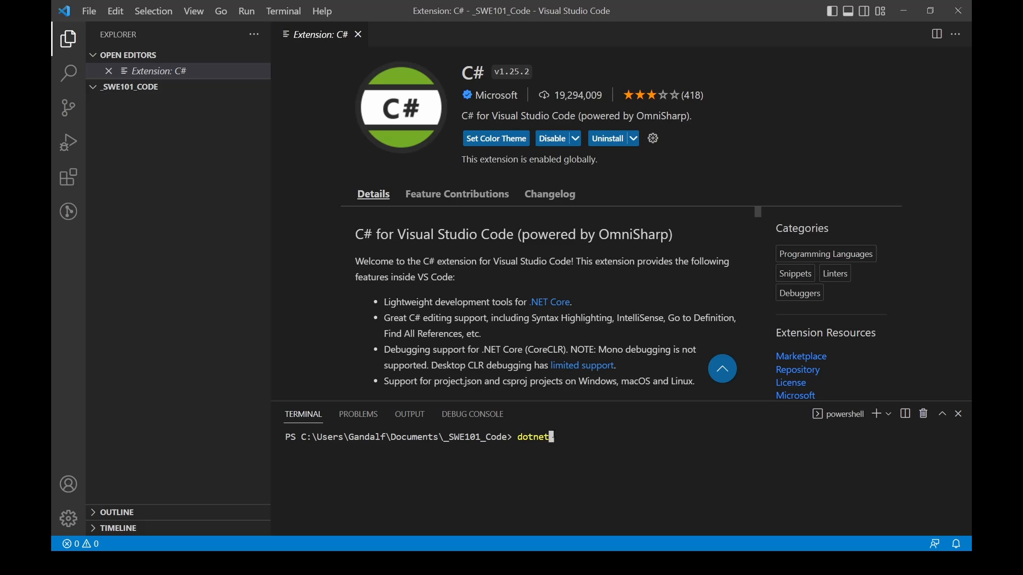
text(new console -)
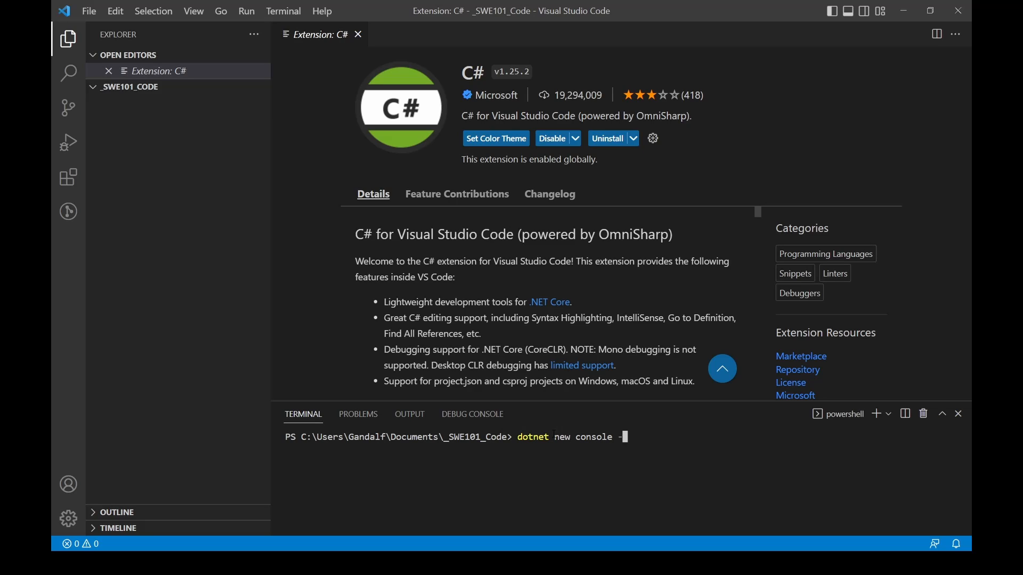
text(-framework)
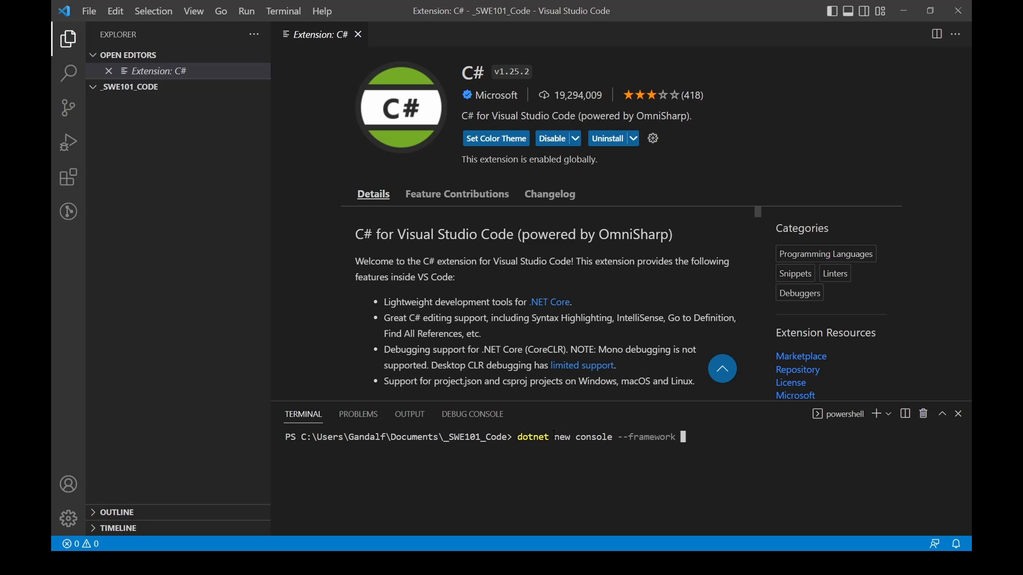
text(net)
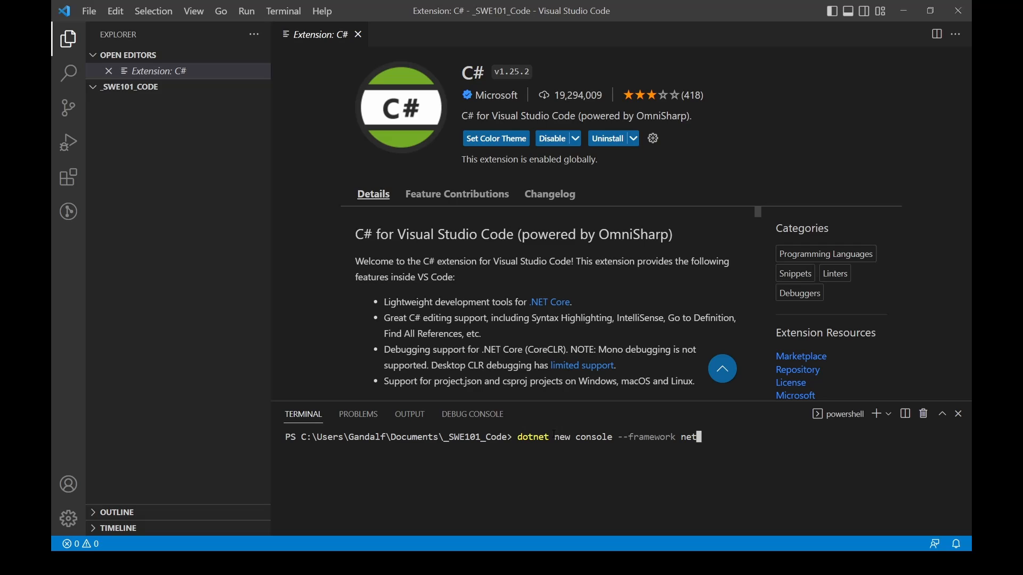
text(7.0)
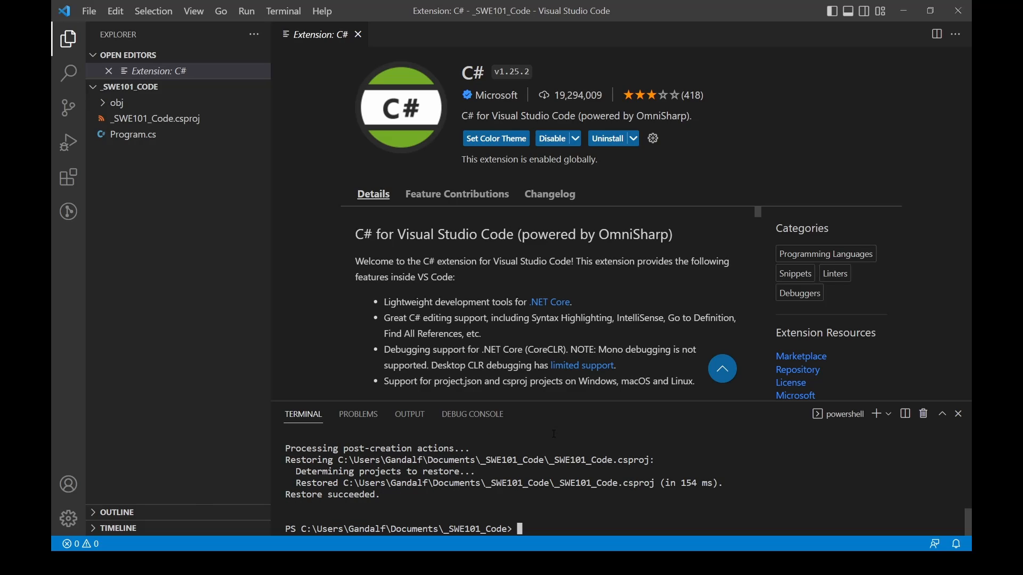
mouse_move(631, 4)
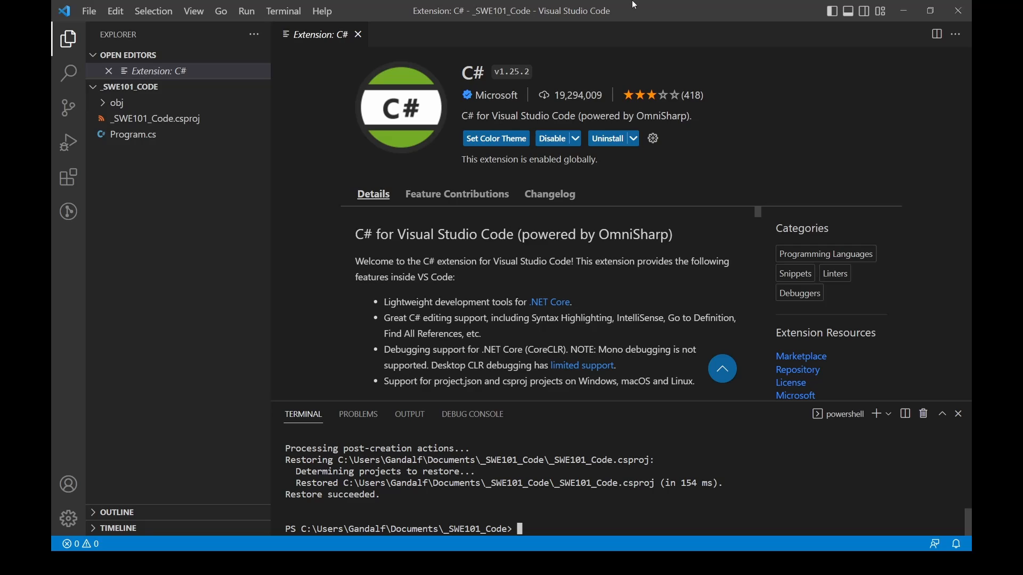
Step: Close the C# extension page, open Program.cs and select its Console.WriteLine line
click(357, 34)
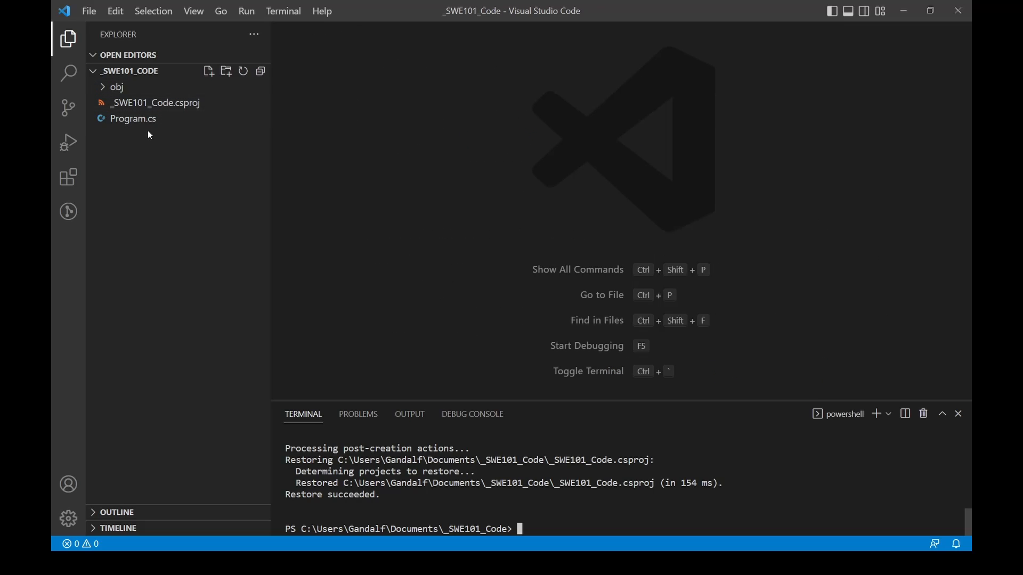
click(132, 119)
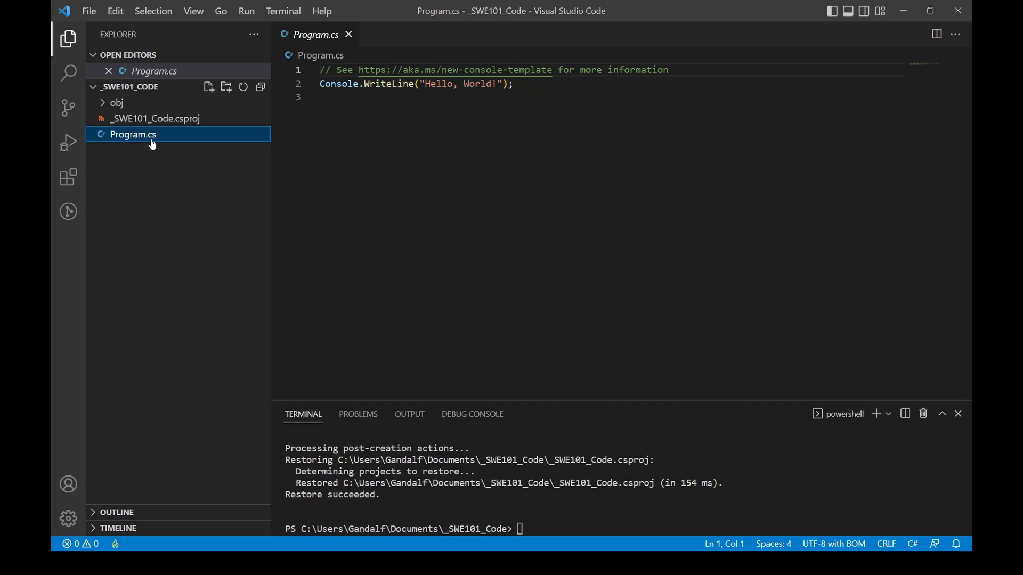
mouse_move(133, 134)
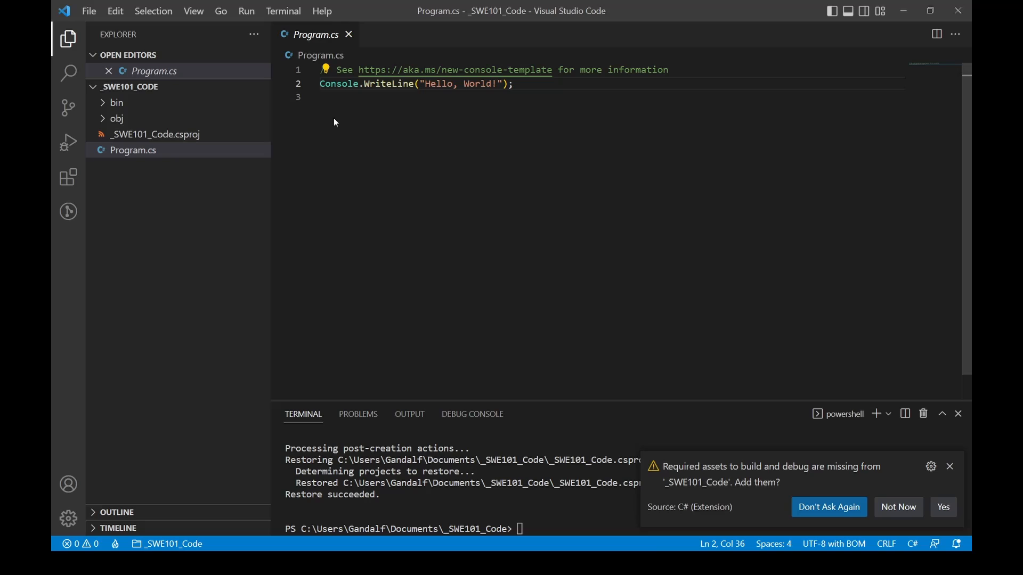
triple_click(415, 83)
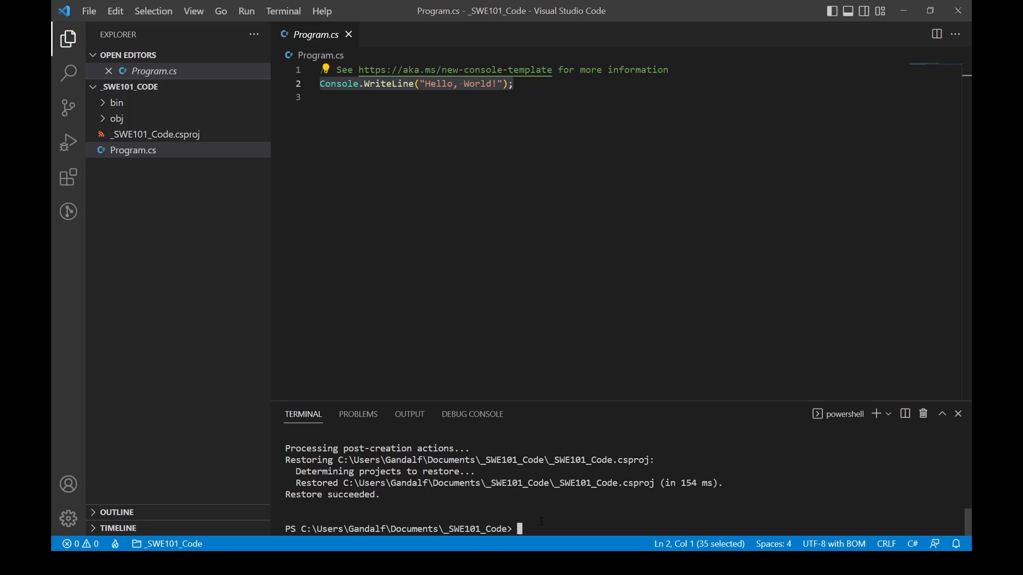
Step: Run the starter app with 'dotnet run' and confirm Hello, World! in the terminal
text(dotnet run)
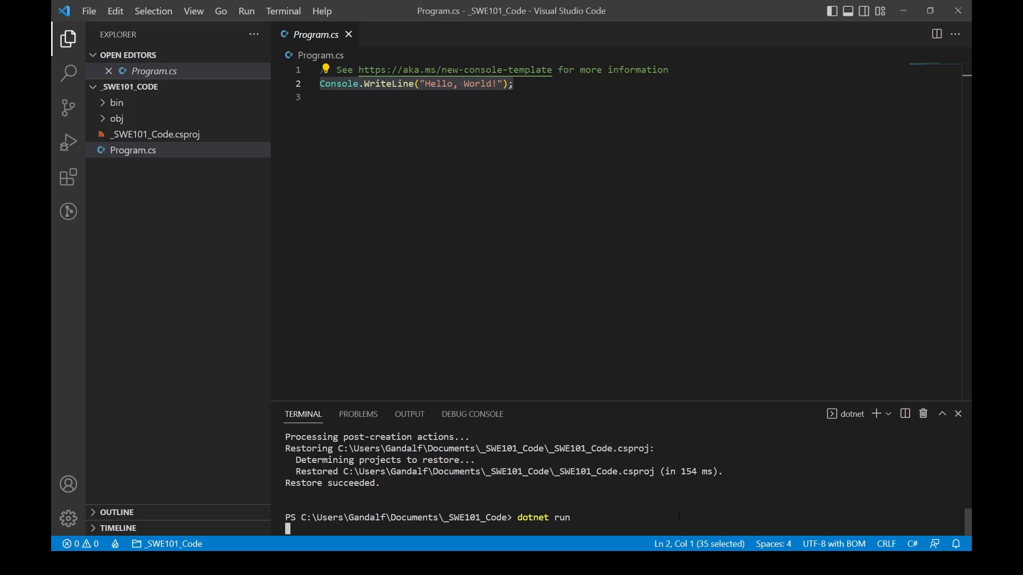
mouse_move(409, 414)
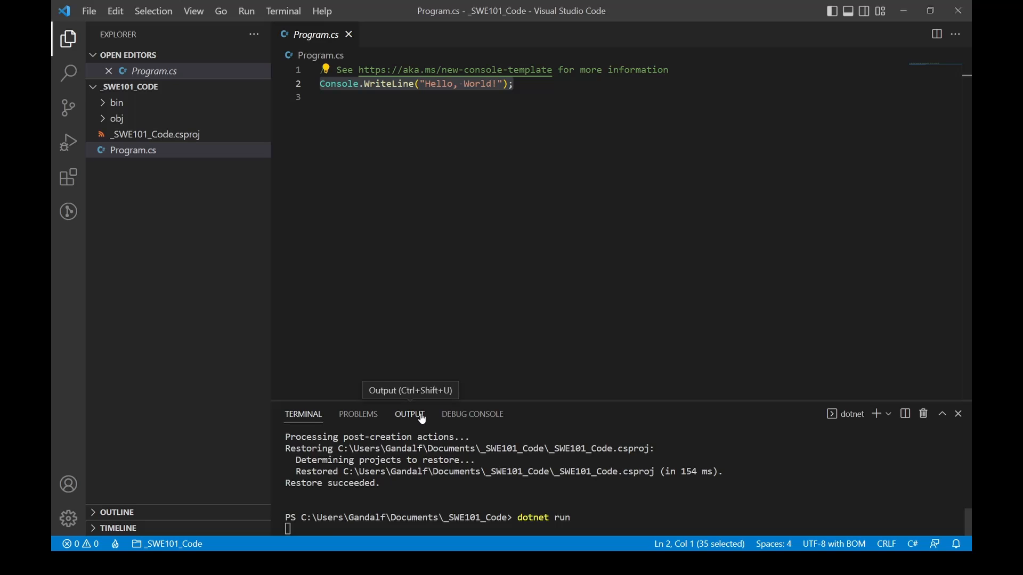
click(472, 415)
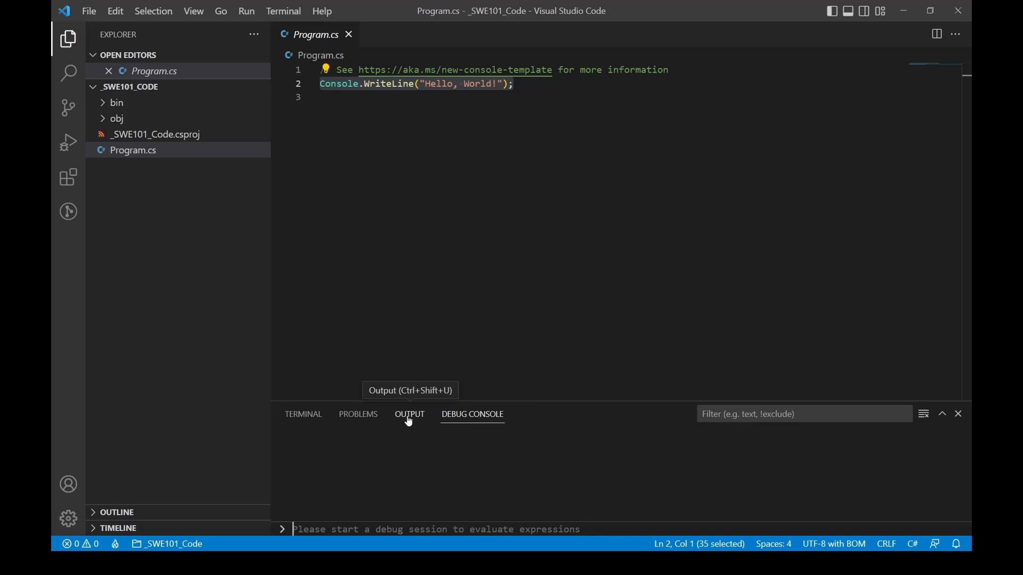
click(357, 413)
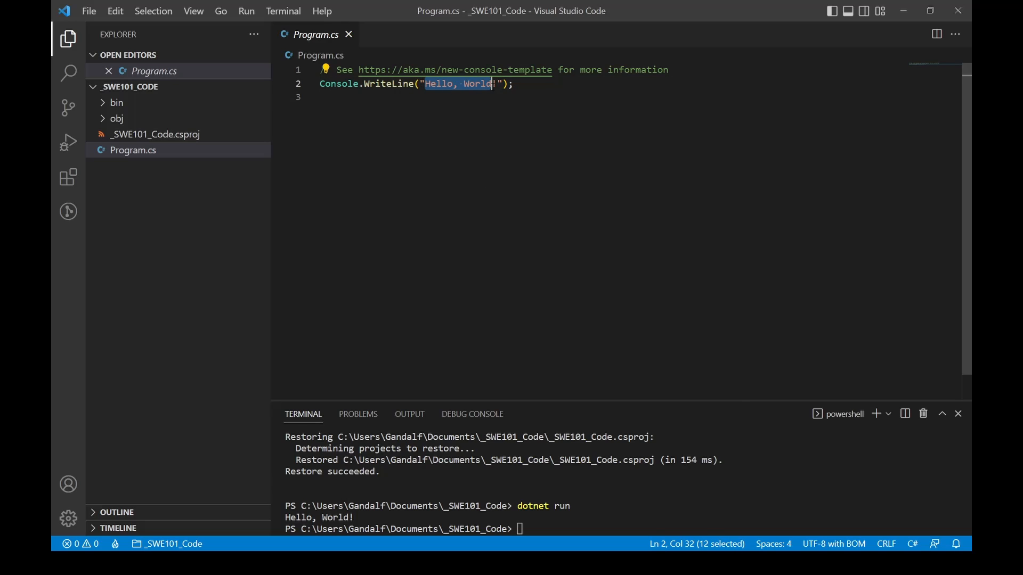
Step: Replace the printed message with SoftwareEngineer101 and run 'dotnet run' without saving
key(shift+Right)
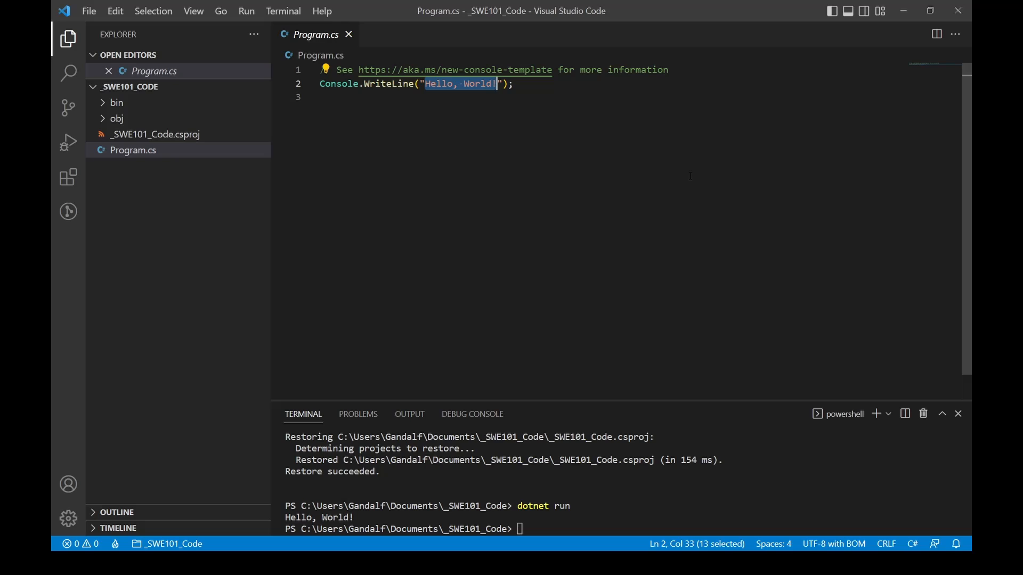
text(SoftwareEngi)
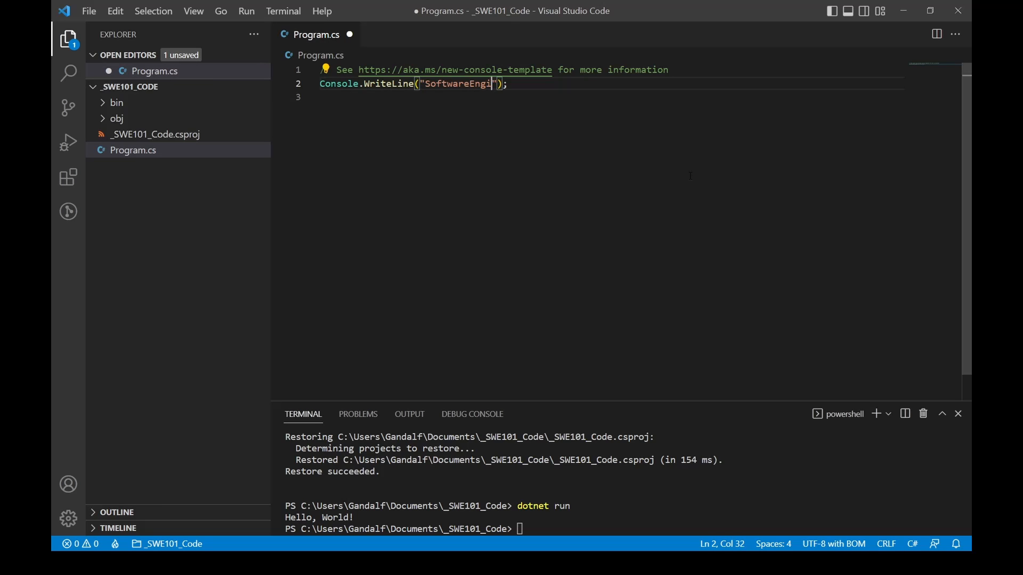
text(neer101)
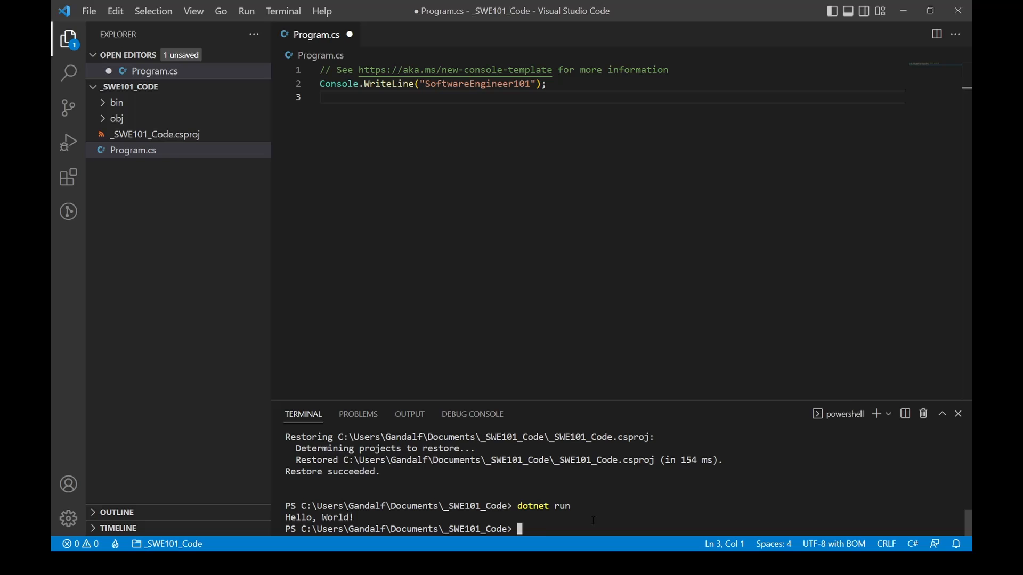
text(dotnet run)
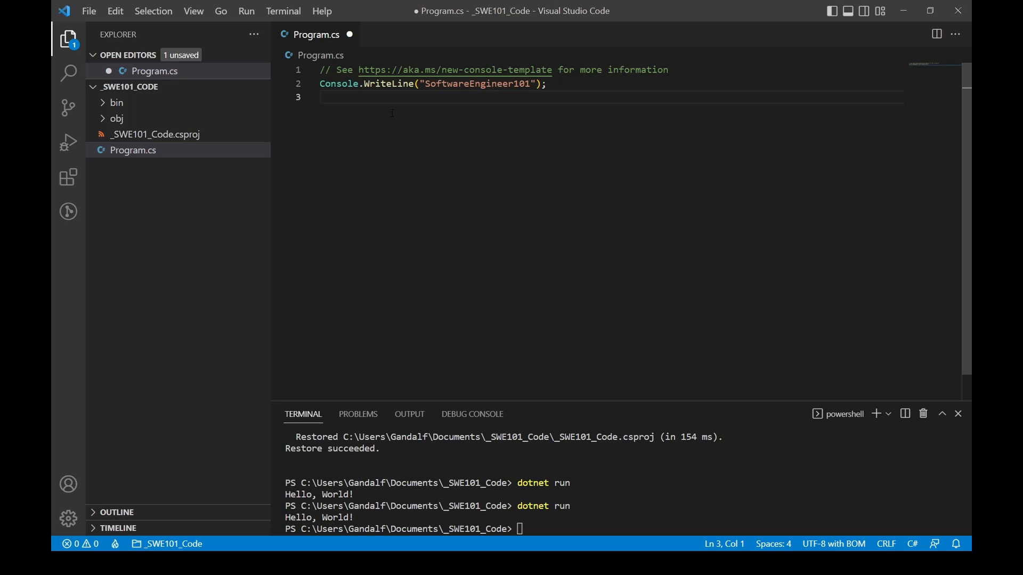
Step: Save Program.cs and rerun 'dotnet run', which now prints SoftwareEngineer101
key(ctrl+s)
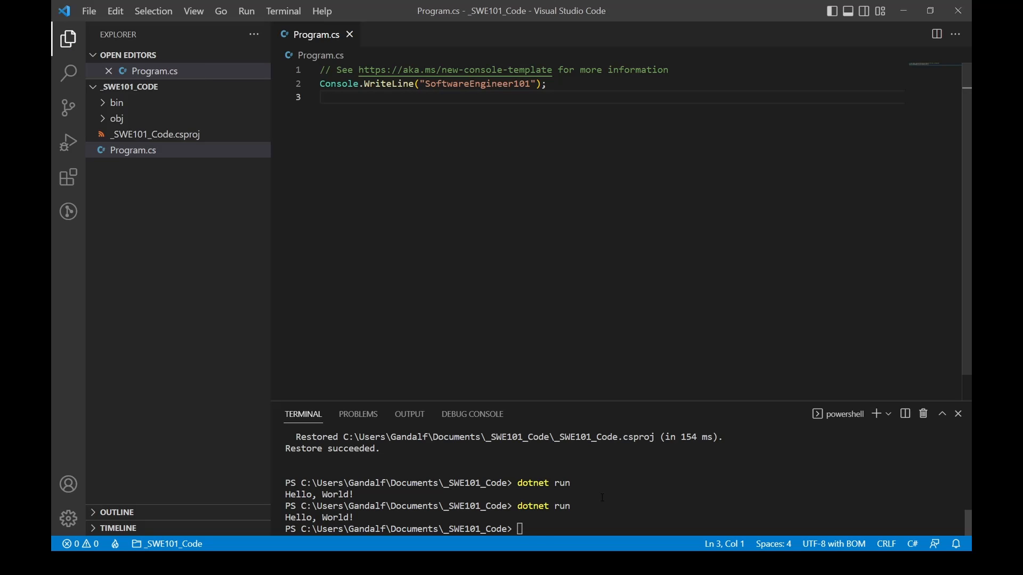
text(dotnet run)
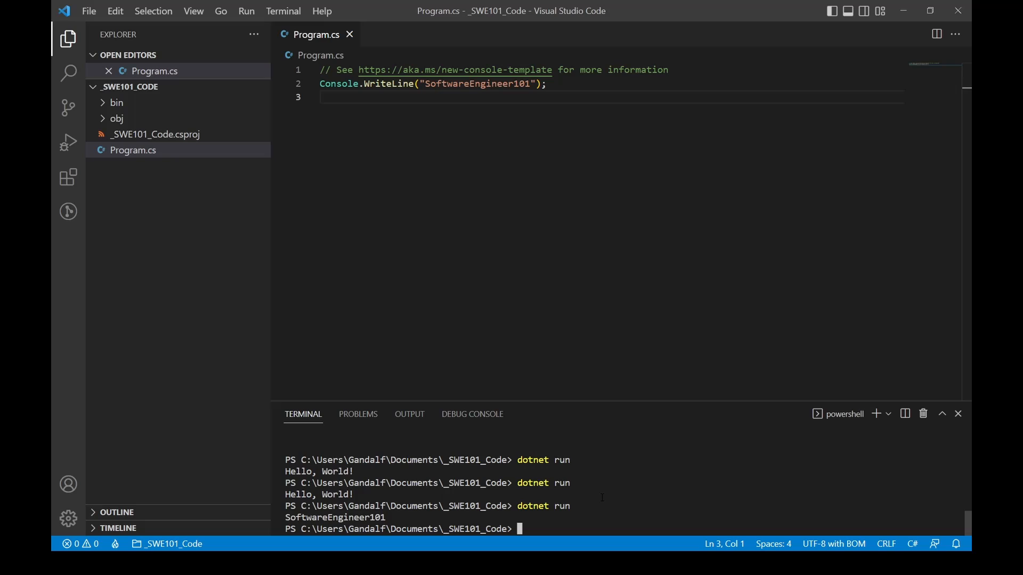
mouse_move(529, 258)
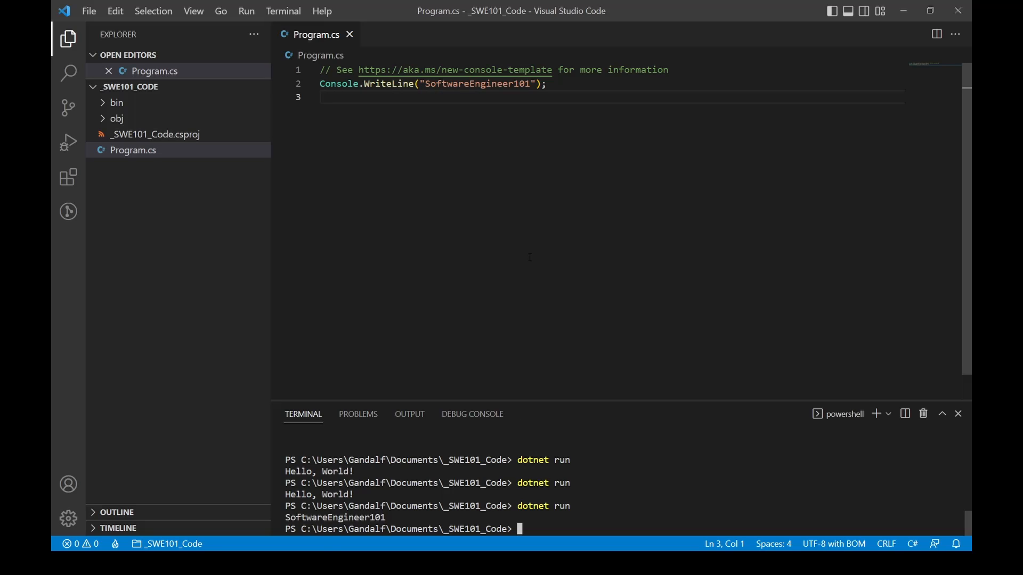